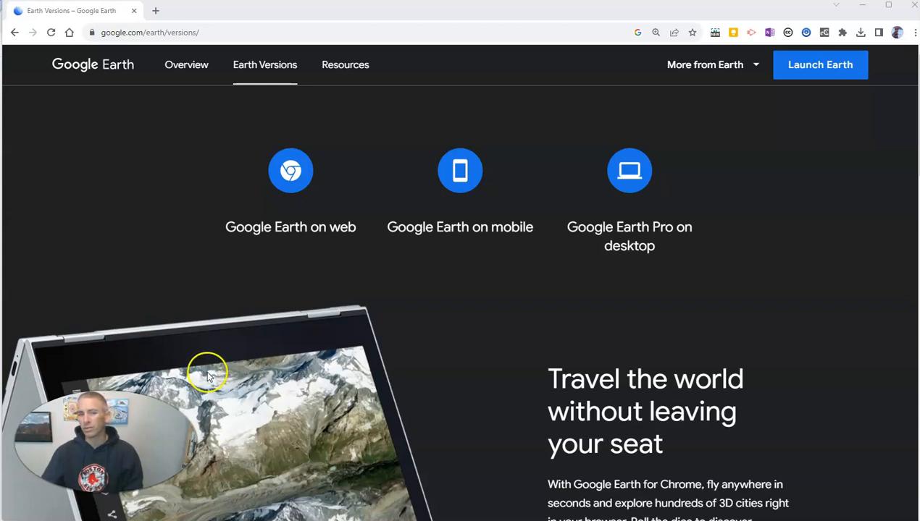
mouse_move(324, 226)
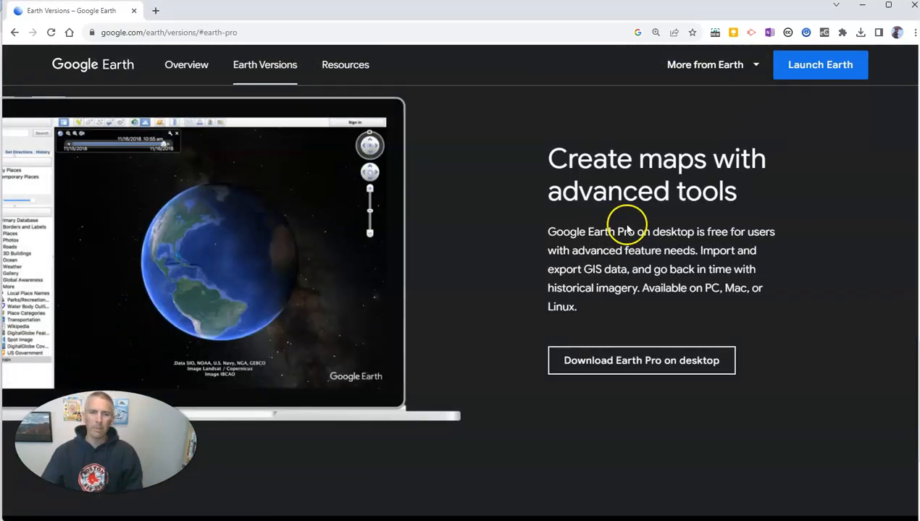
Open the Google Earth Pro desktop download, scroll the terms, and accept them to download
left_click(641, 361)
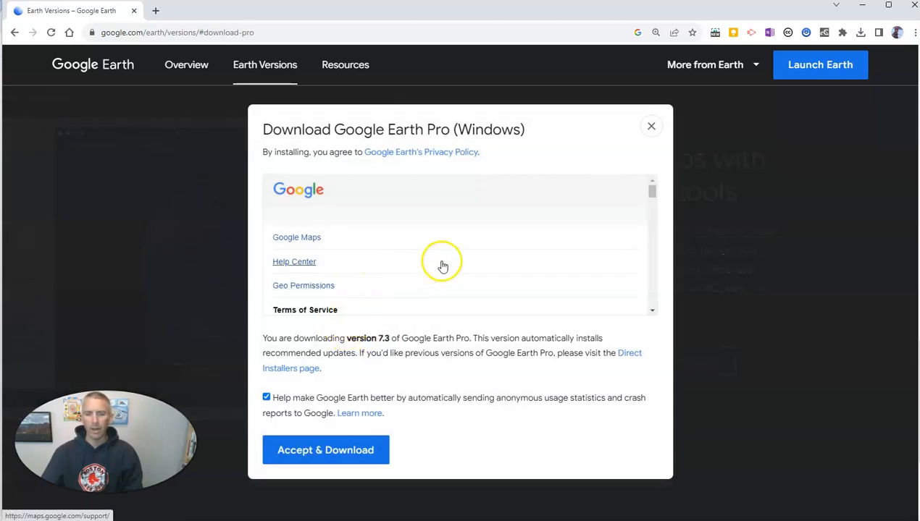
scroll("down", 3)
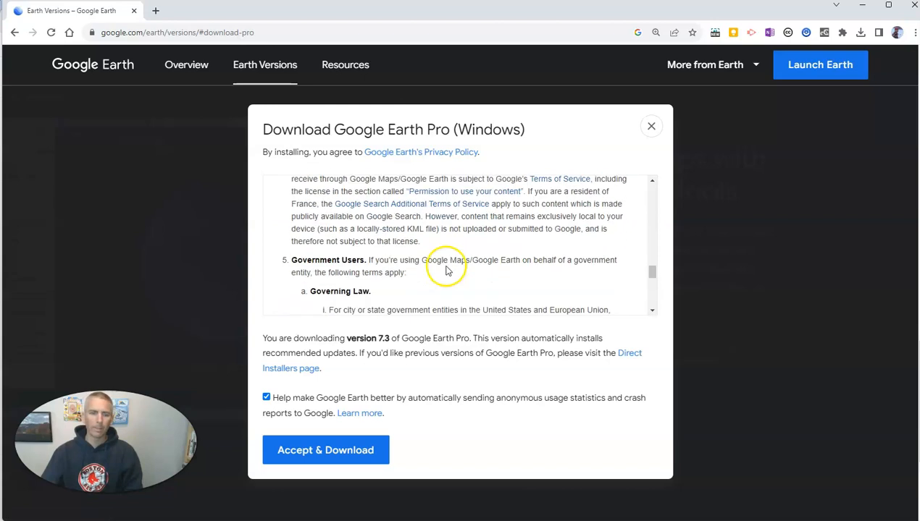
scroll("down", 3)
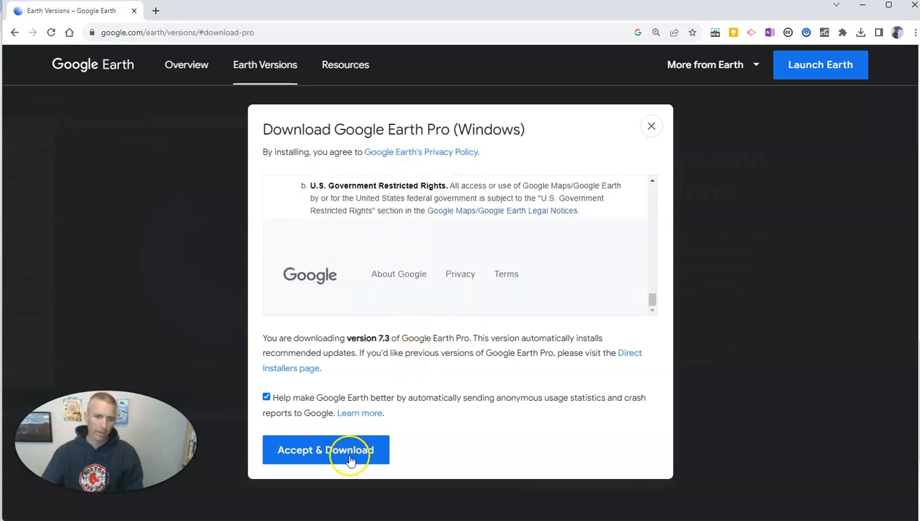
left_click(325, 450)
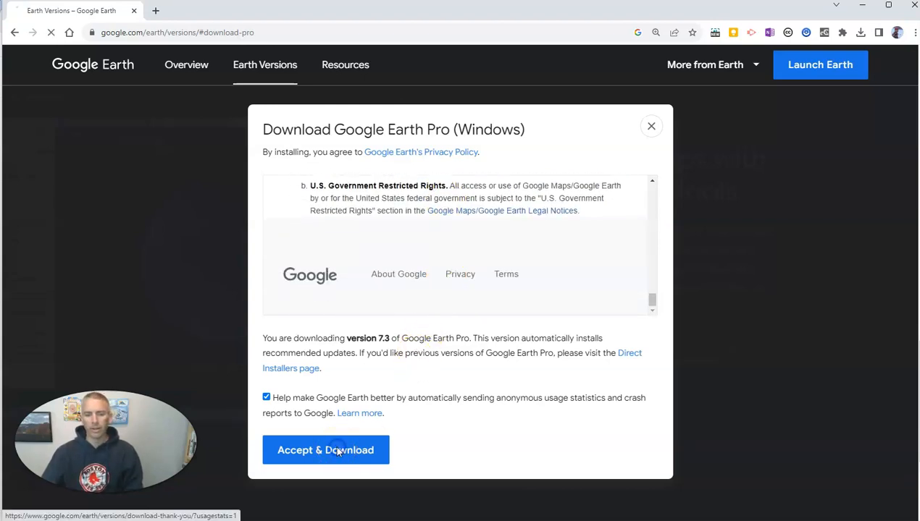
Run the downloaded Google Earth Pro installer from Chrome's downloads list
left_click(325, 449)
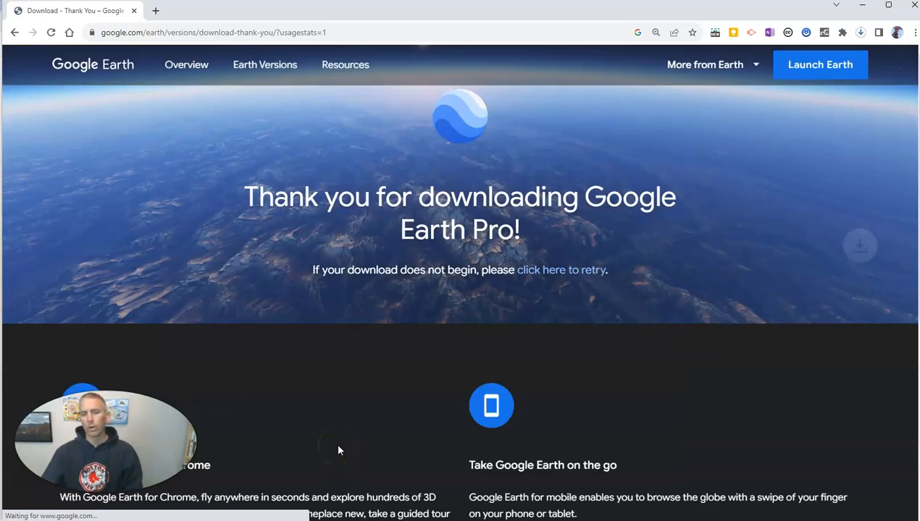
mouse_move(349, 442)
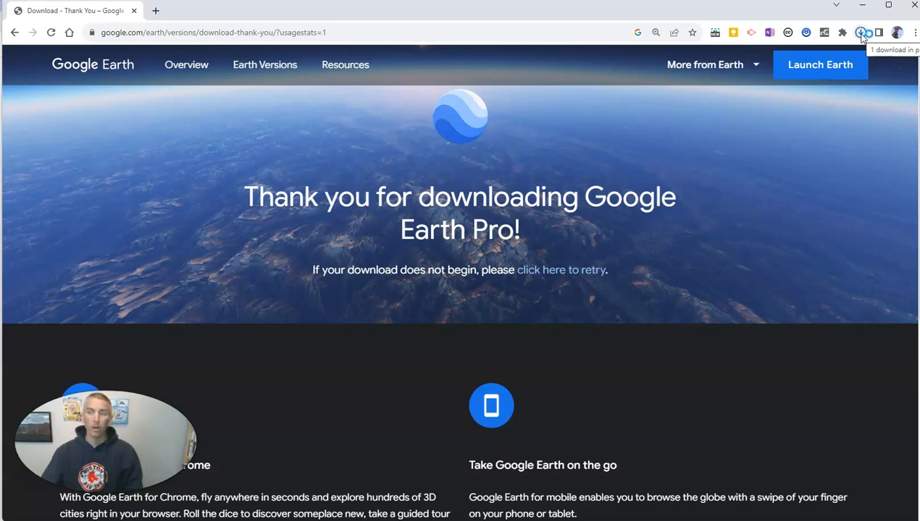
left_click(860, 32)
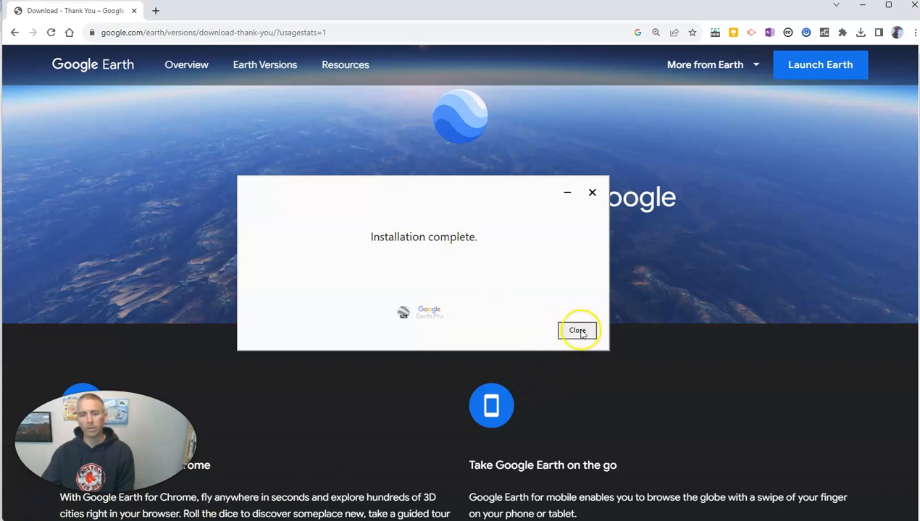
Close the installer and launch Google Earth Pro from a Start menu search for 'earth'
left_click(577, 330)
type("eart")
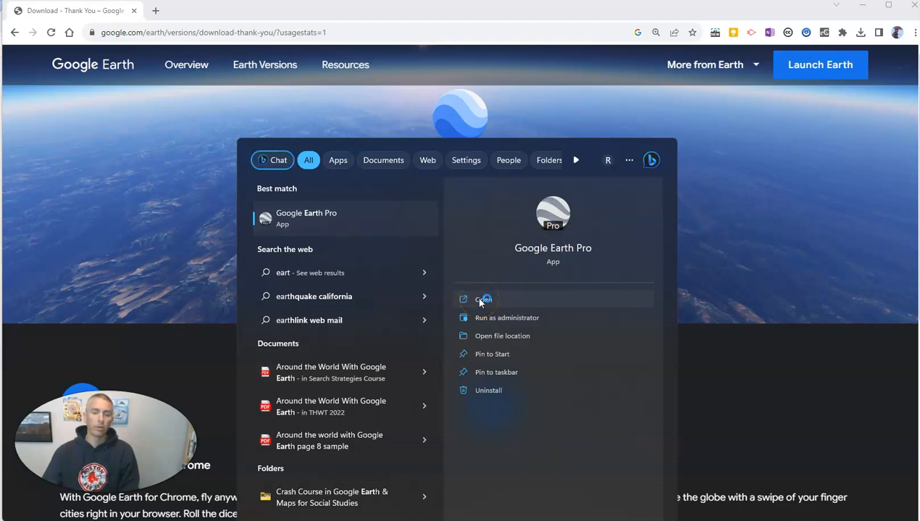
left_click(483, 299)
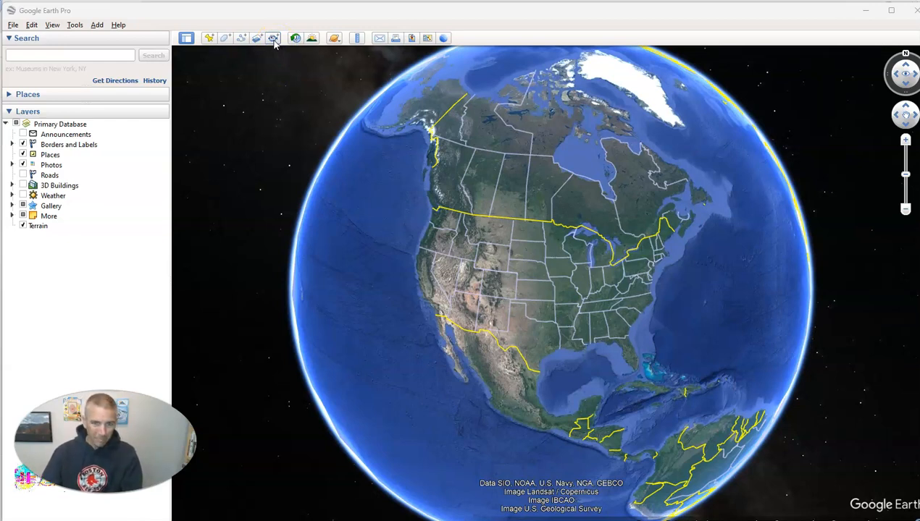
Record a tour by moving the globe over North America with Record a Tour
left_click(273, 38)
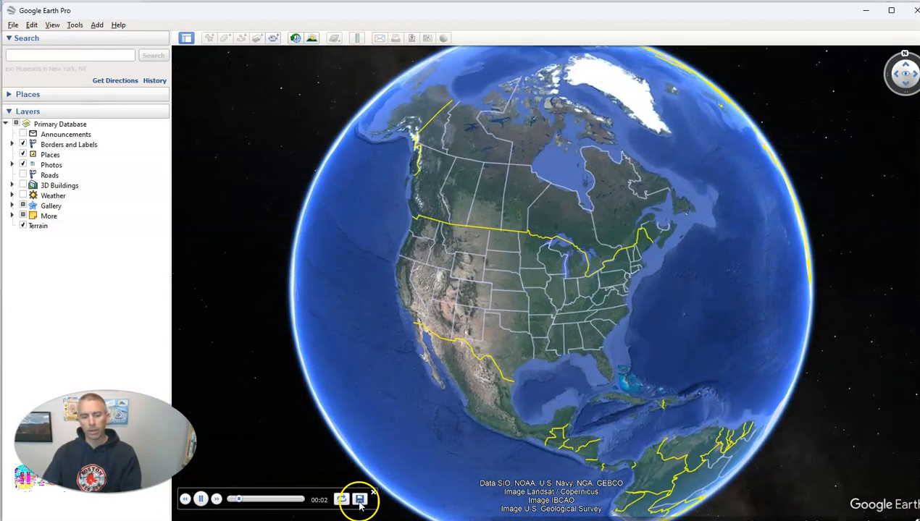
Play and pause the recorded tour, then close the tour player
left_click(200, 500)
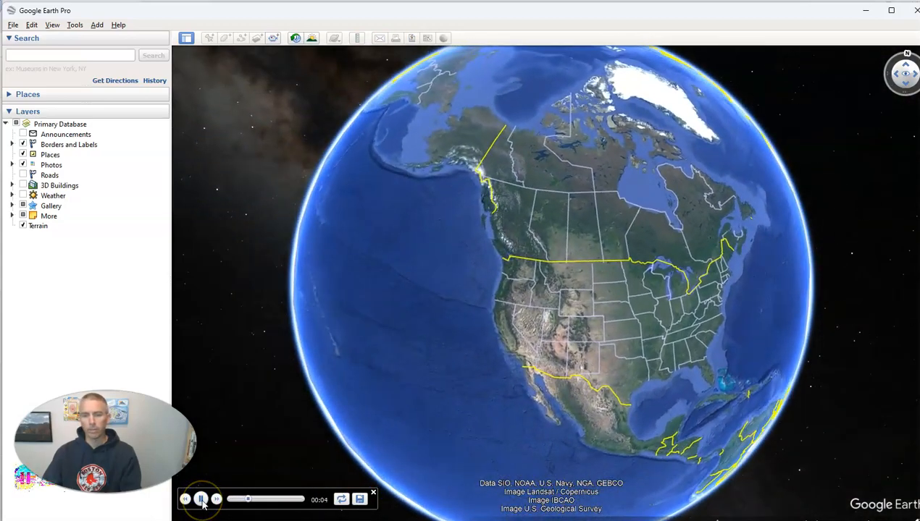
left_click(201, 499)
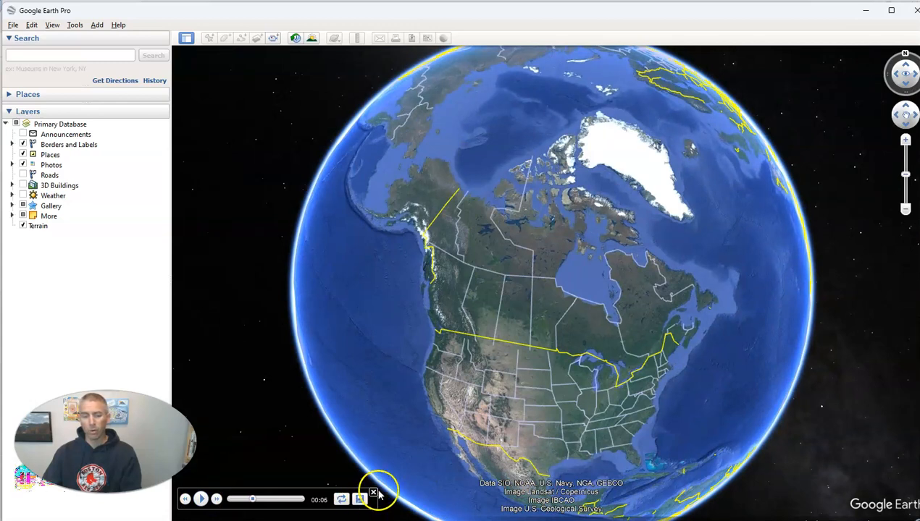
left_click(373, 492)
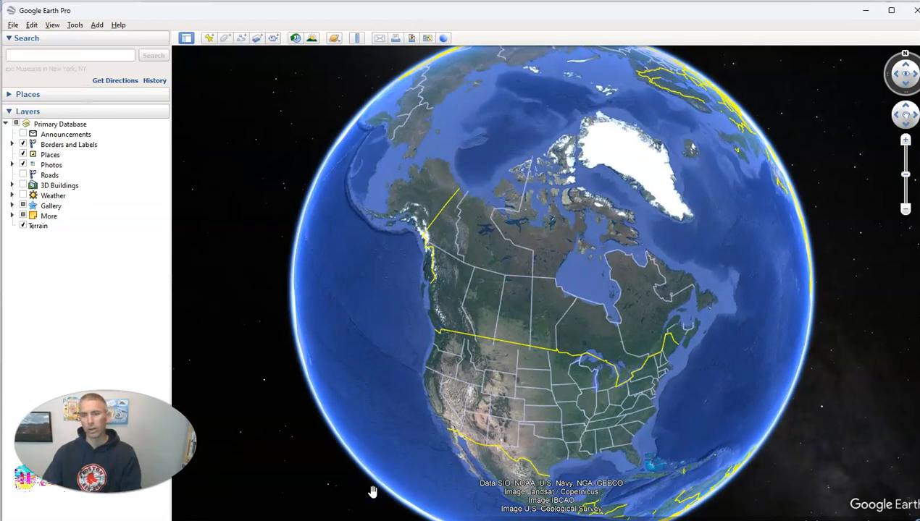